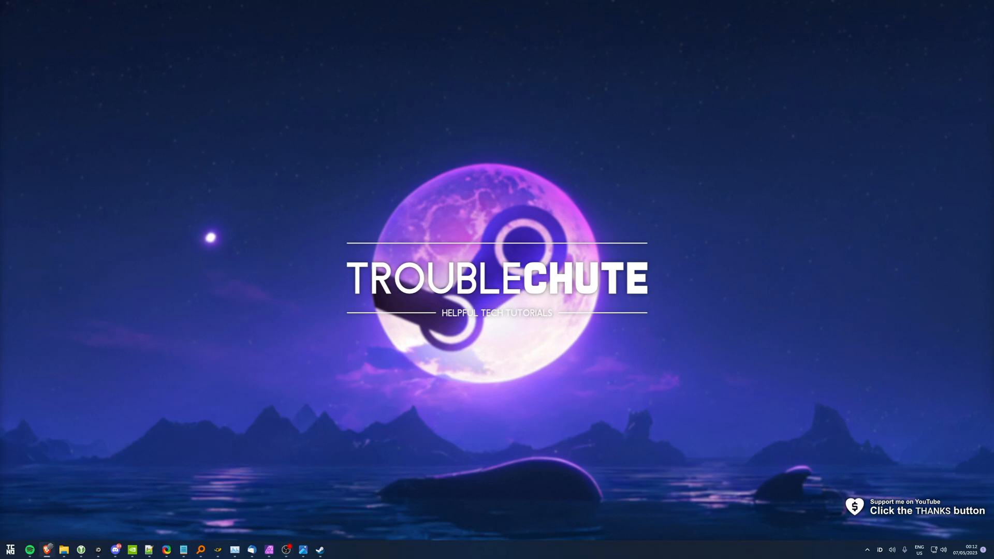
mouse_move(153, 387)
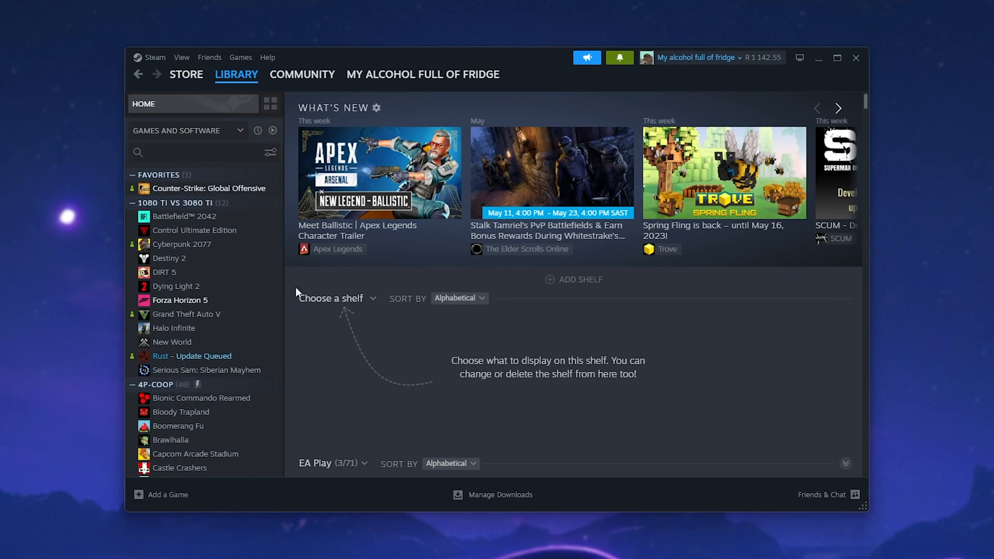
left_click(155, 57)
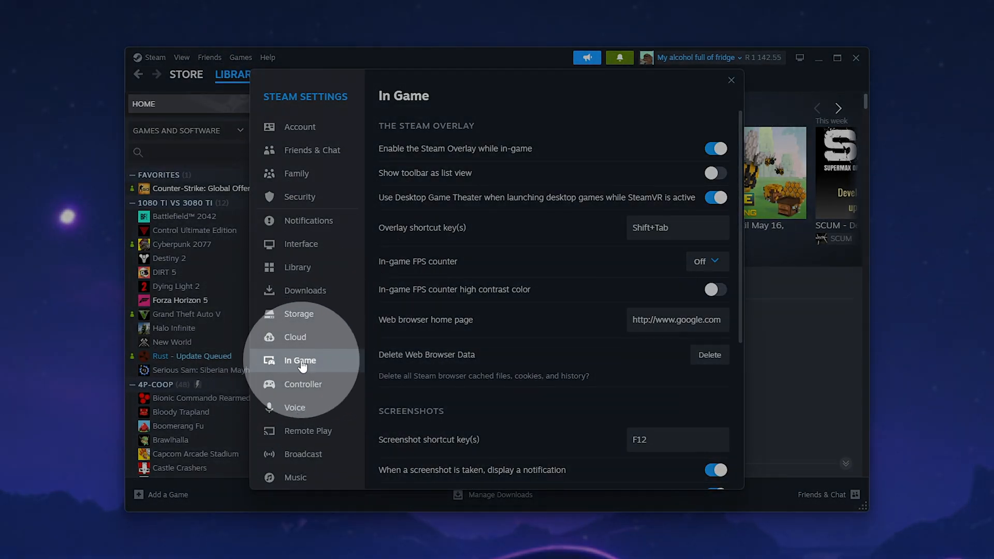
mouse_move(377, 157)
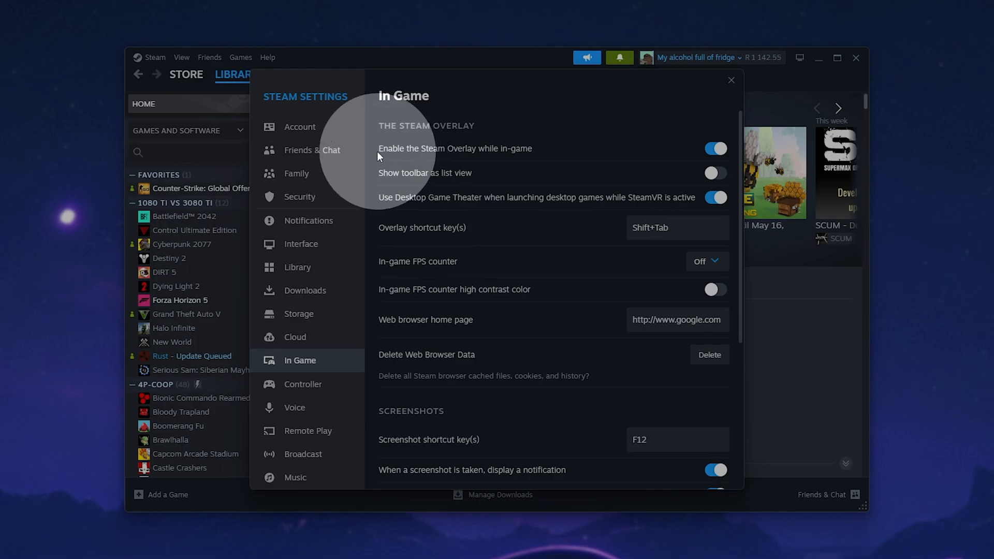
mouse_move(545, 155)
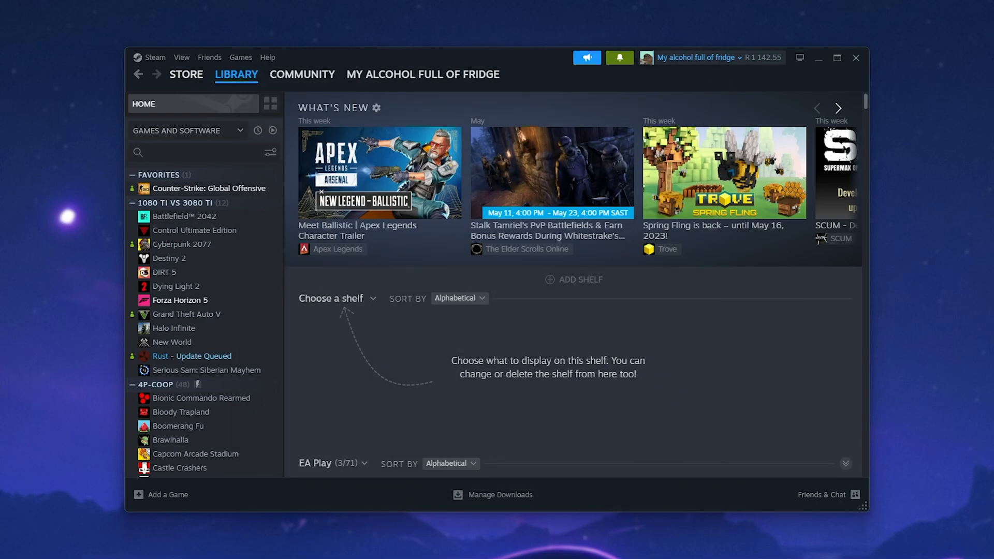
mouse_move(338, 342)
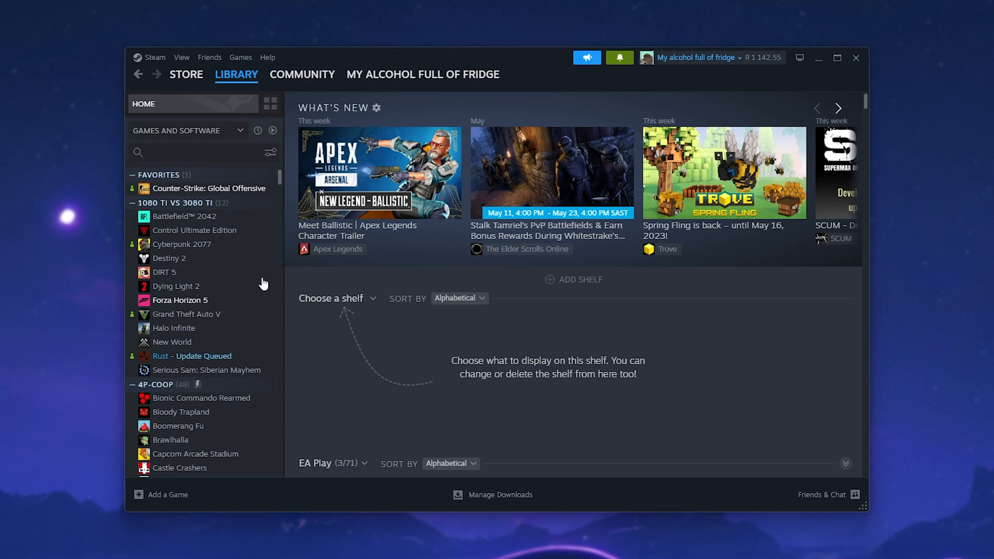
right_click(208, 188)
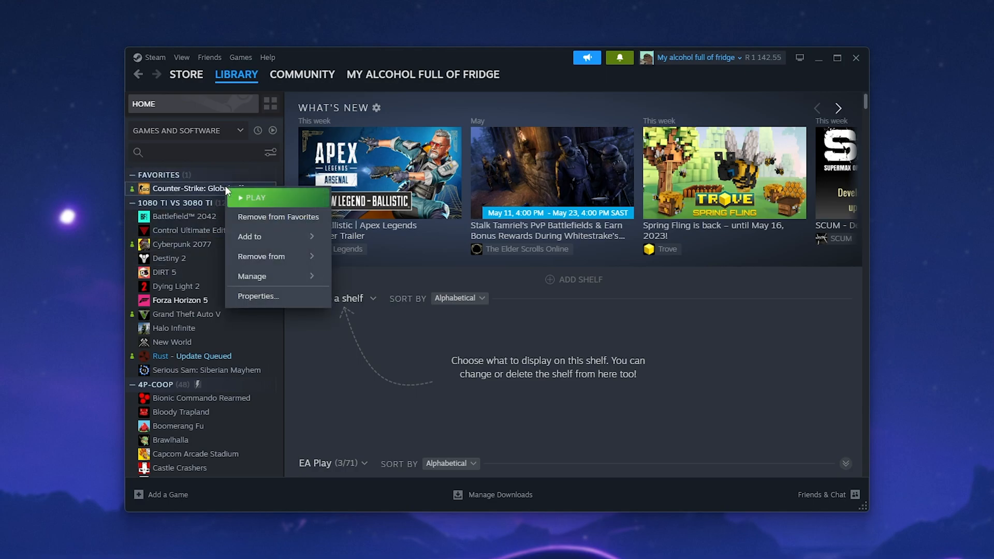
left_click(257, 296)
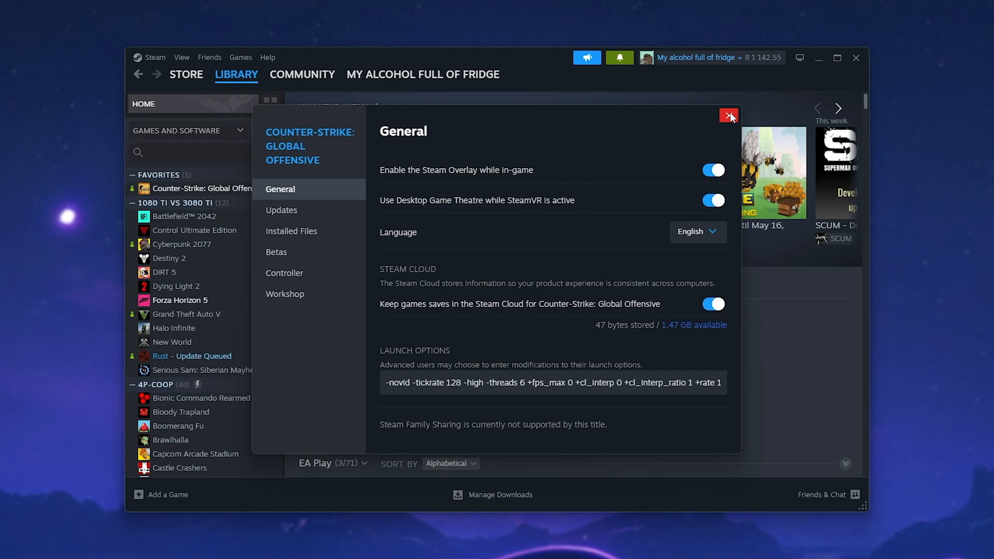
left_click(727, 116)
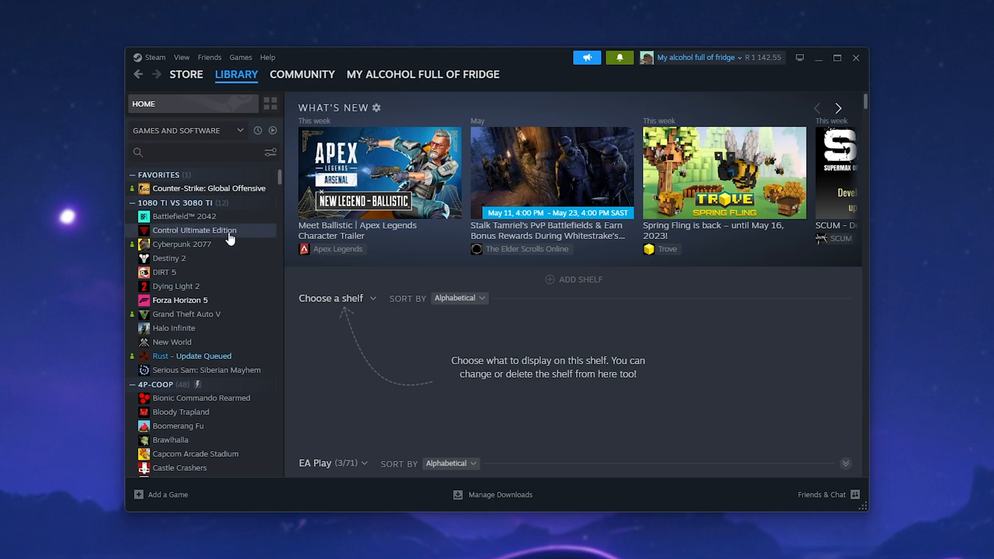
right_click(208, 189)
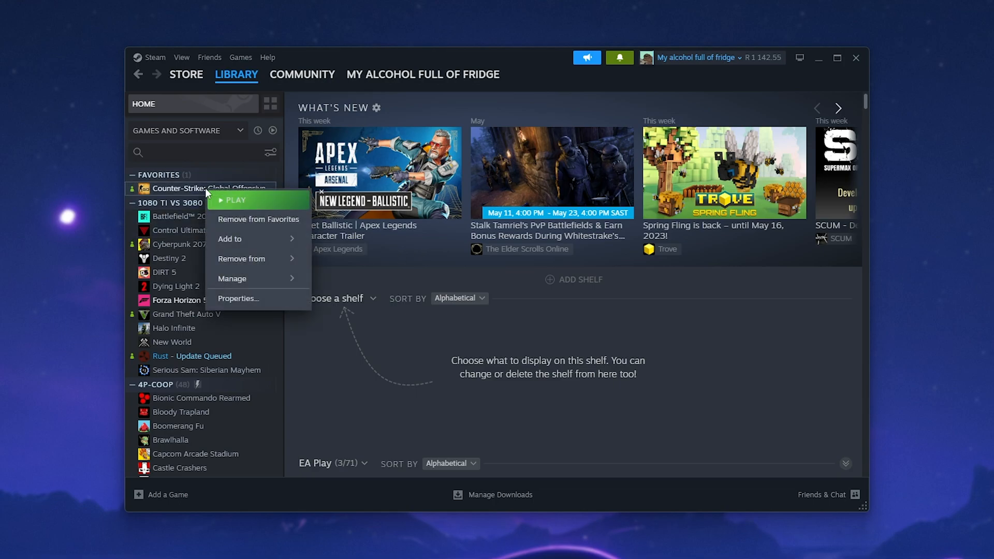
left_click(238, 298)
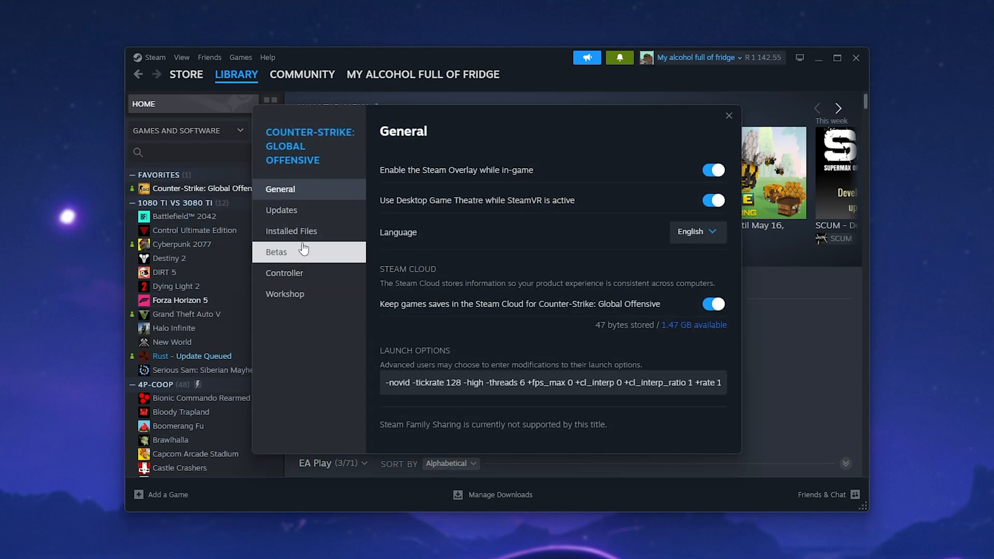
left_click(292, 230)
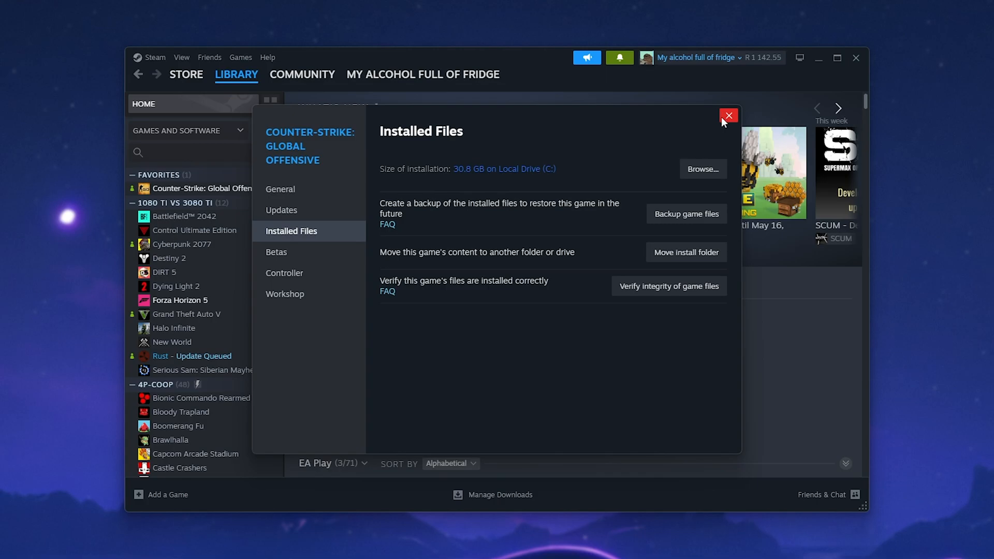
left_click(728, 116)
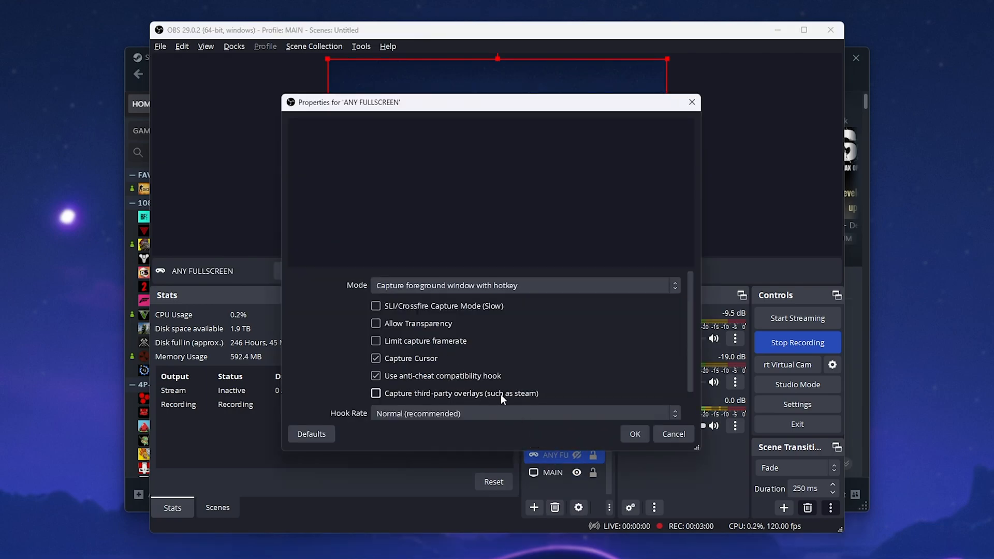
Step: Confirm the ANY FULLSCREEN game capture properties with third-party overlay capture reviewed
left_click(634, 434)
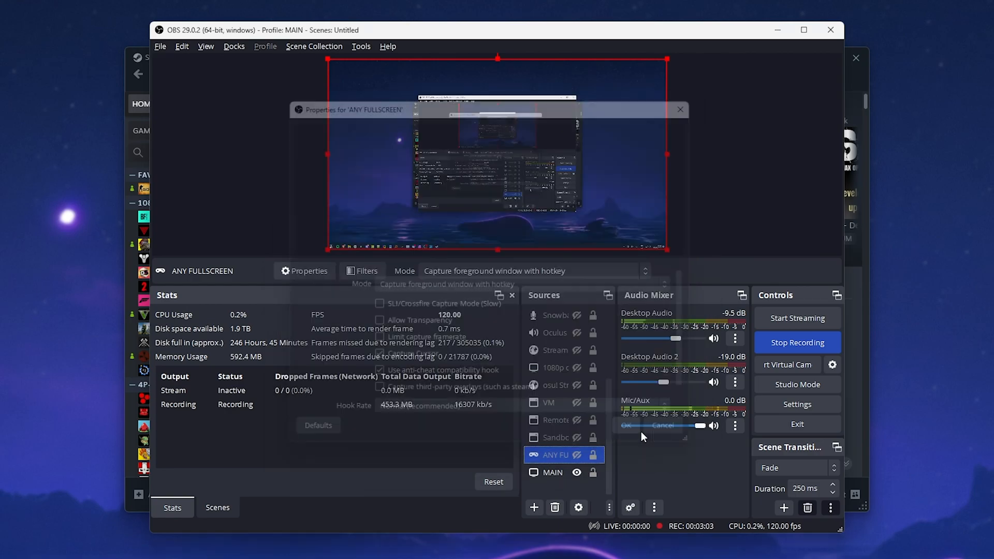